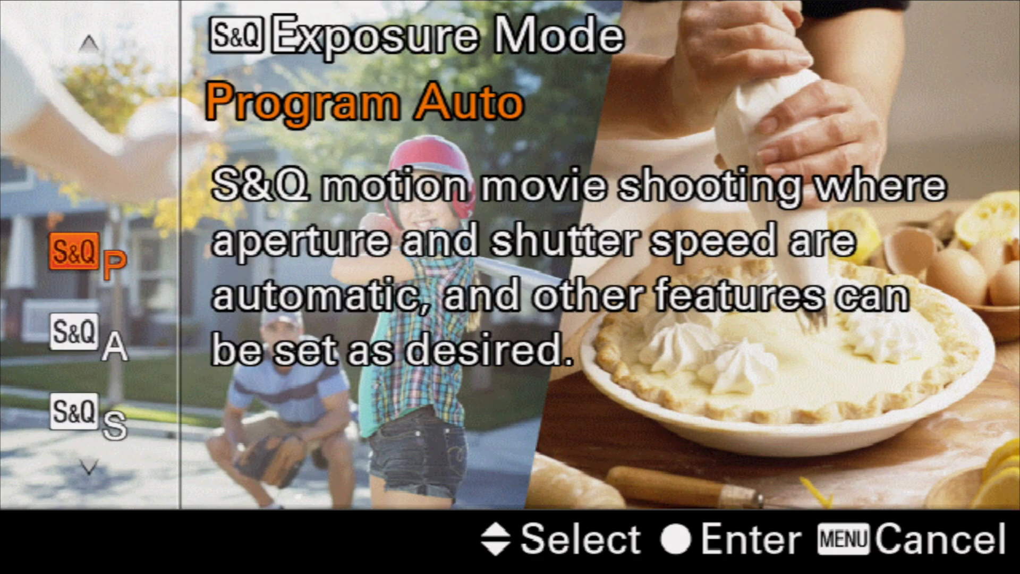
# Choose Shutter Priority as the S&Q Exposure Mode.
pyautogui.press('Down')
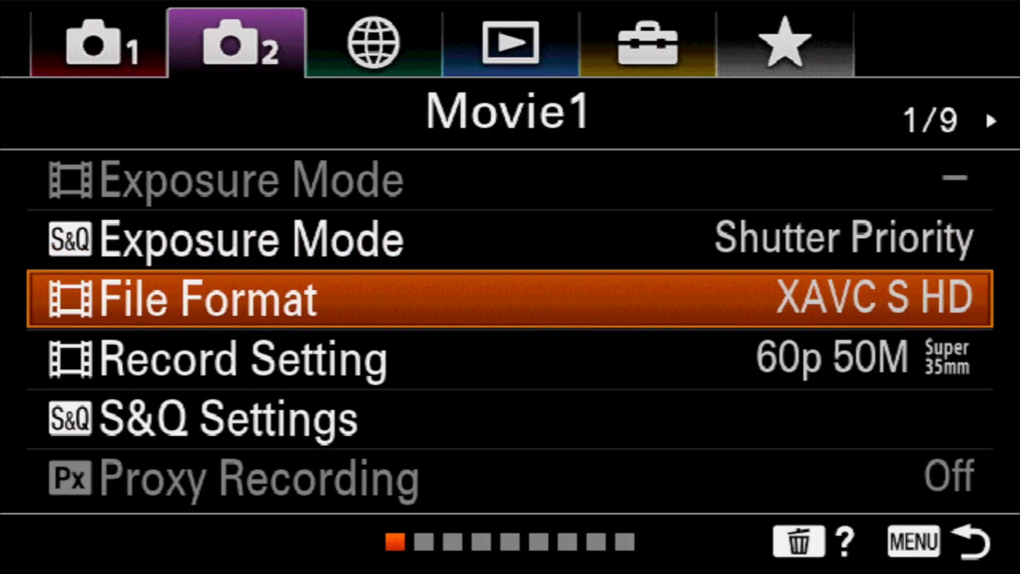
pyautogui.click(198, 299)
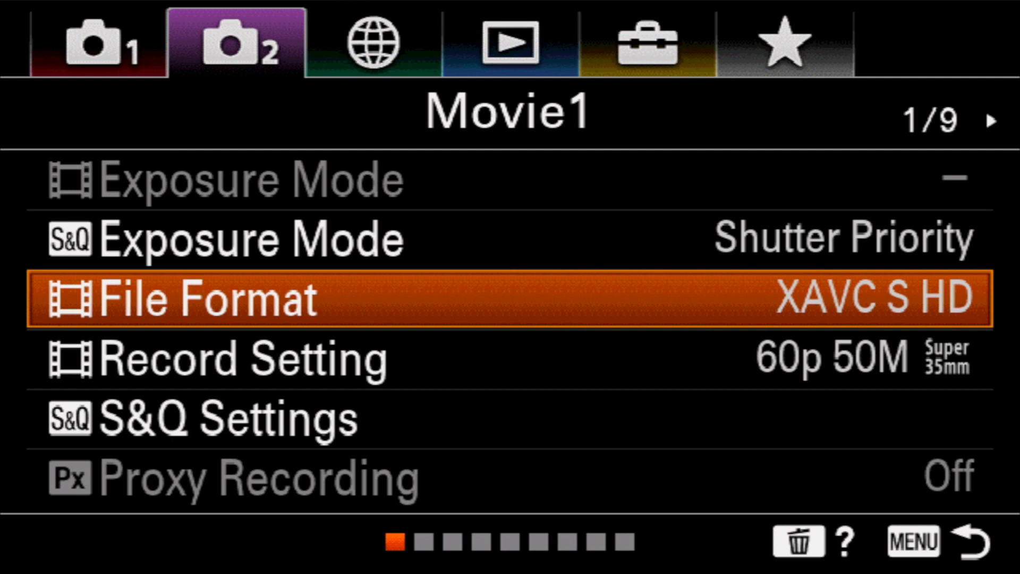
pyautogui.press('Down')
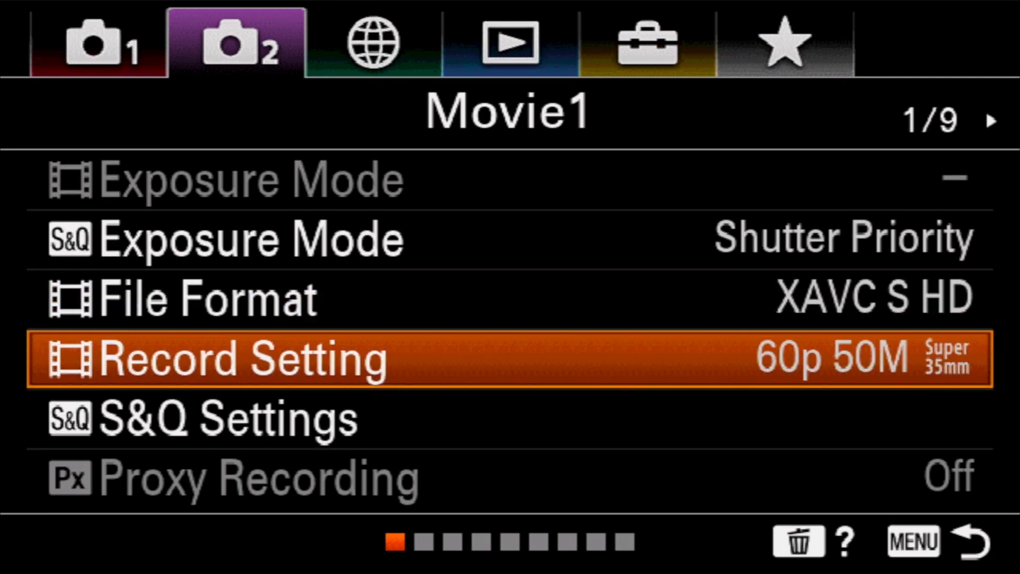
# Show the Record Setting format choices, 60p 50M currently chosen.
pyautogui.click(229, 359)
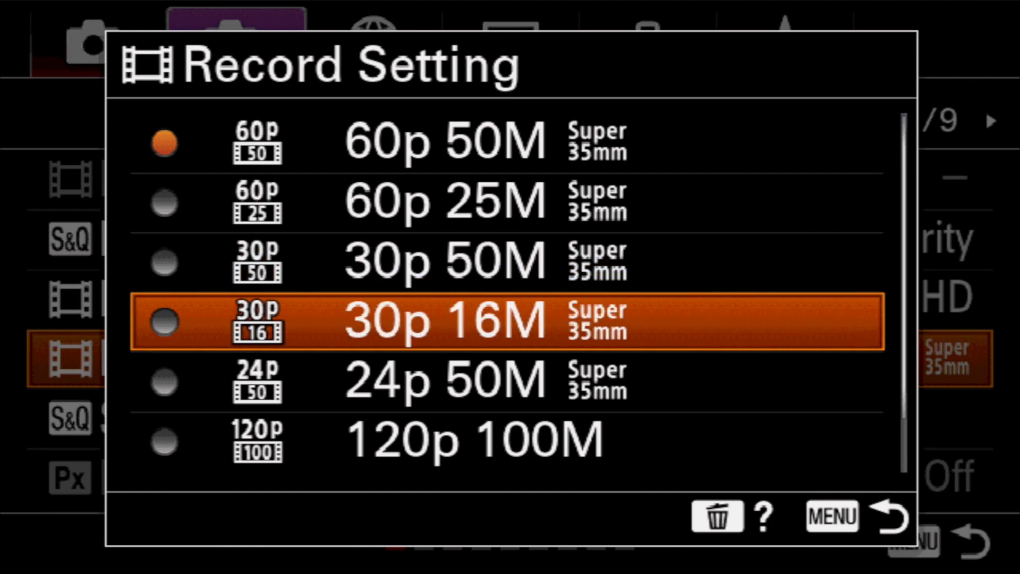
# Browse the record formats and keep 60p 50M, returning to Movie1.
pyautogui.press('down')
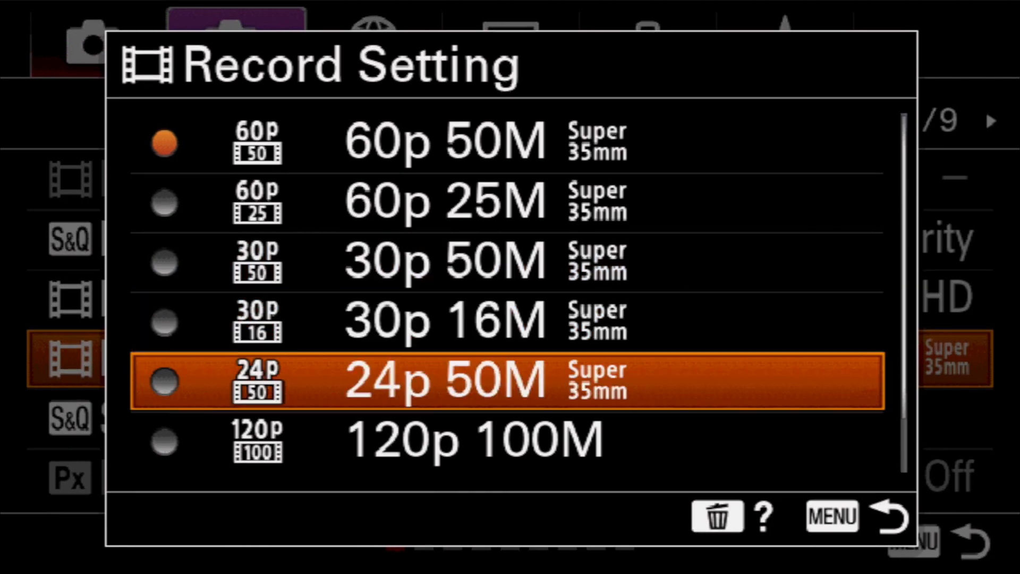
pyautogui.scroll(-3)
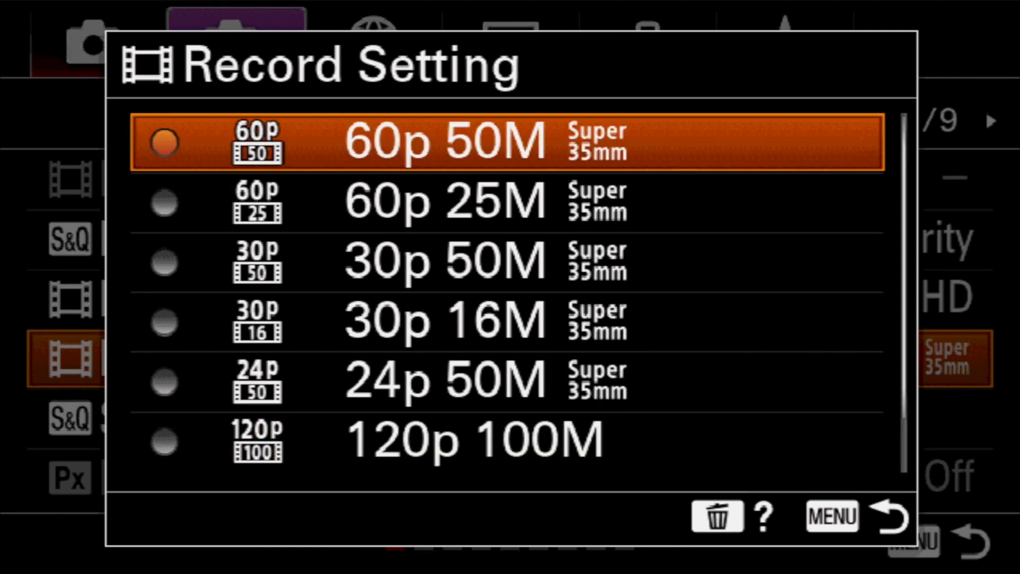
pyautogui.click(886, 516)
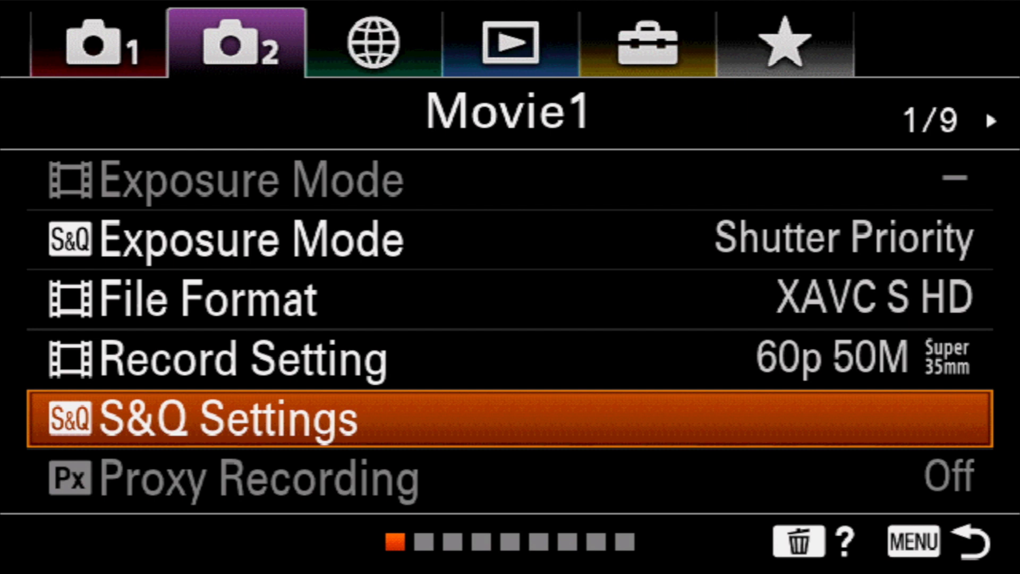
# Enter S&Q Settings and show the Frame Rate choices, currently 120fps.
pyautogui.click(223, 425)
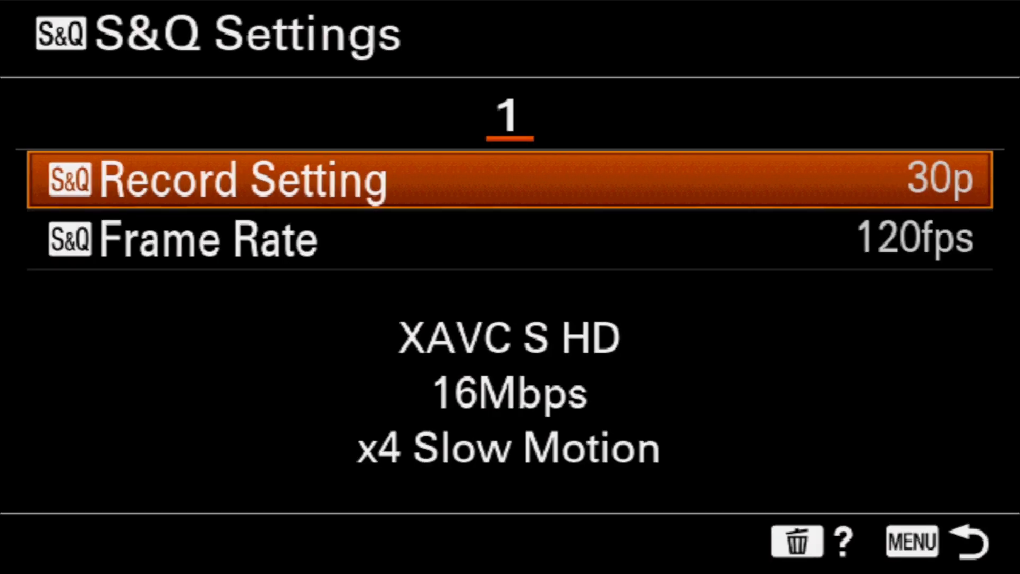
pyautogui.press('Down')
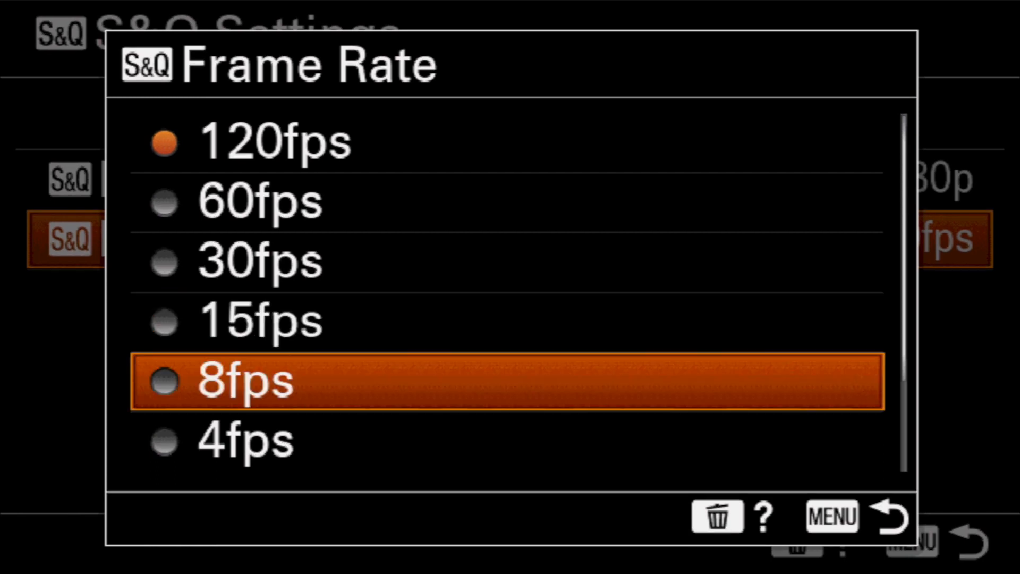
pyautogui.scroll(-3)
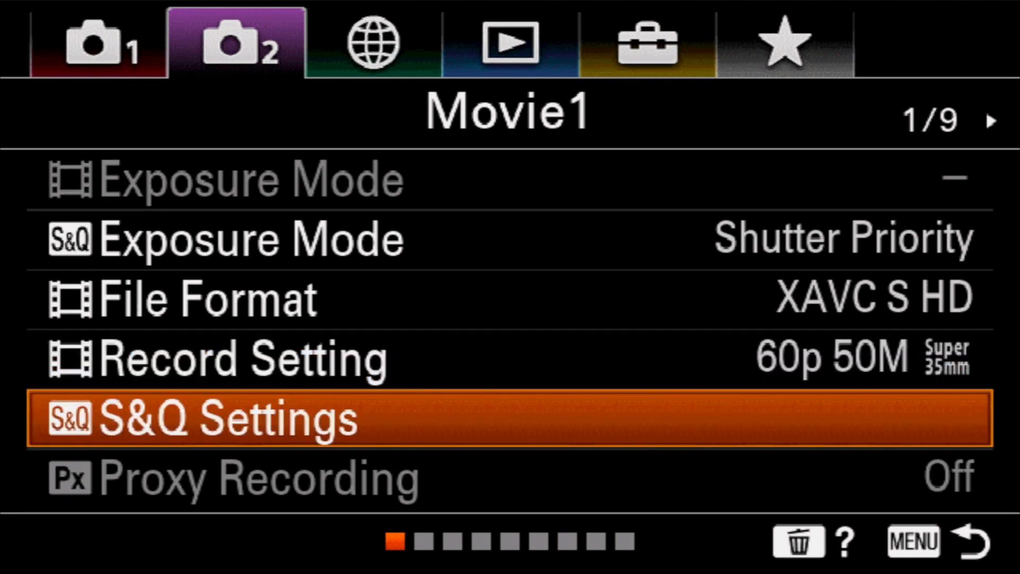
pyautogui.click(195, 421)
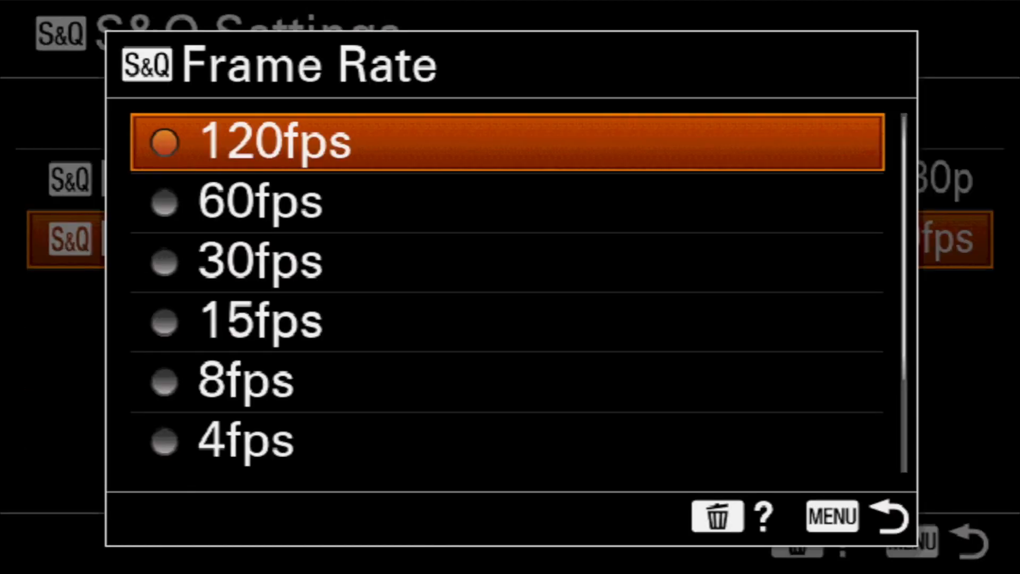
pyautogui.click(259, 201)
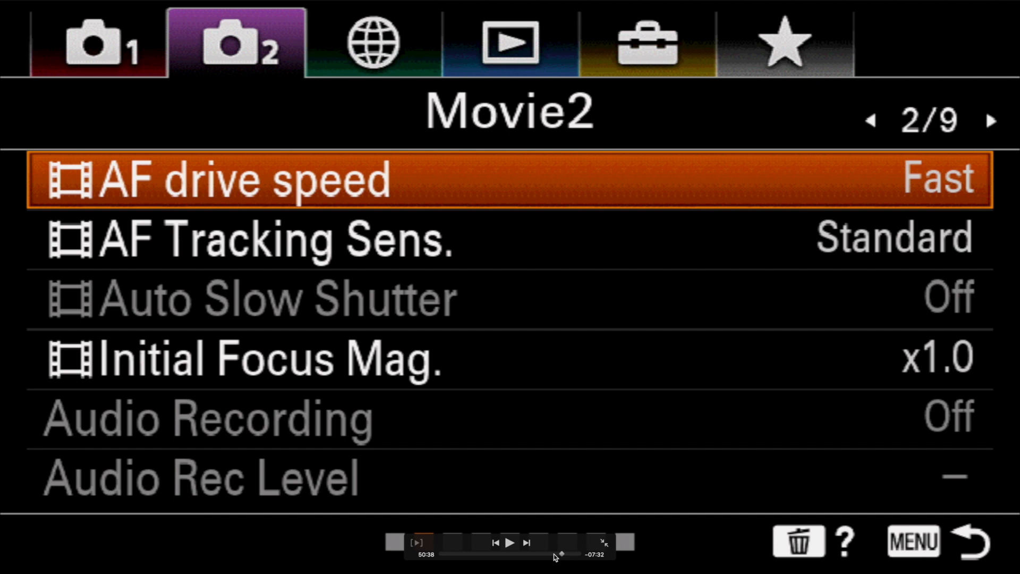
pyautogui.click(513, 557)
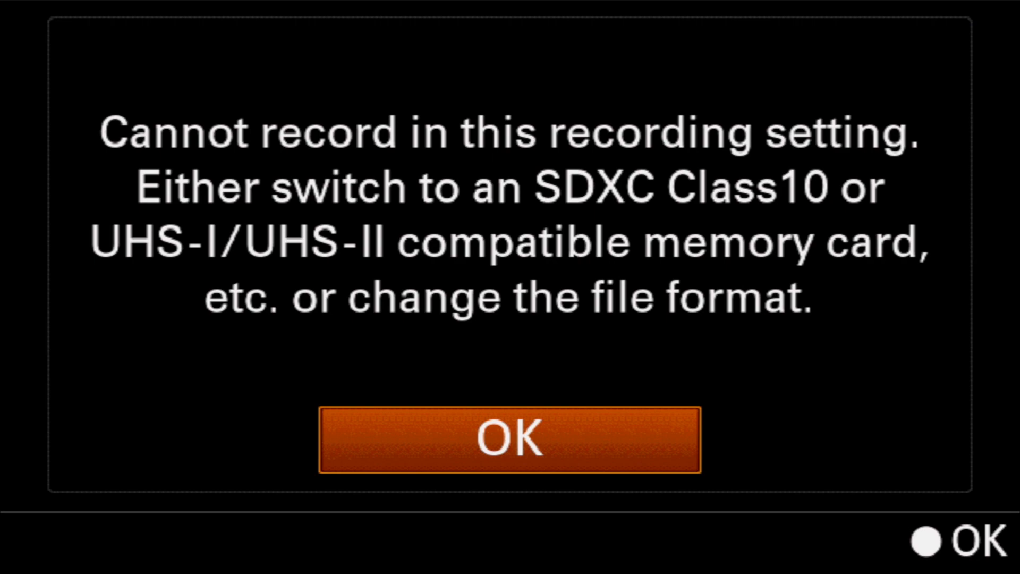
# Acknowledge the memory card recording-setting warning with OK.
pyautogui.click(509, 441)
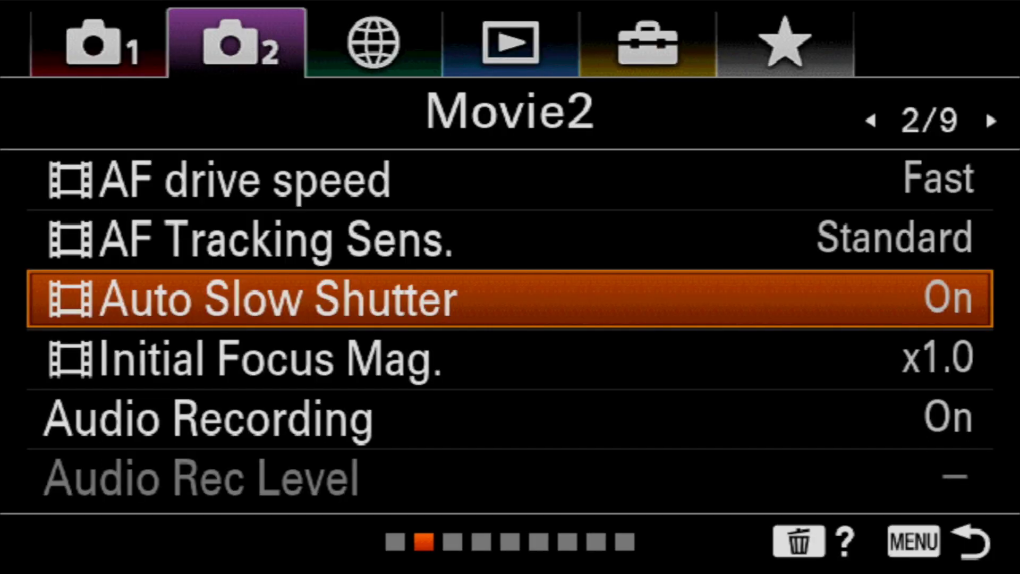
# Show the Audio Recording On/Off choices on the Movie2 page, On chosen.
pyautogui.press('Down')
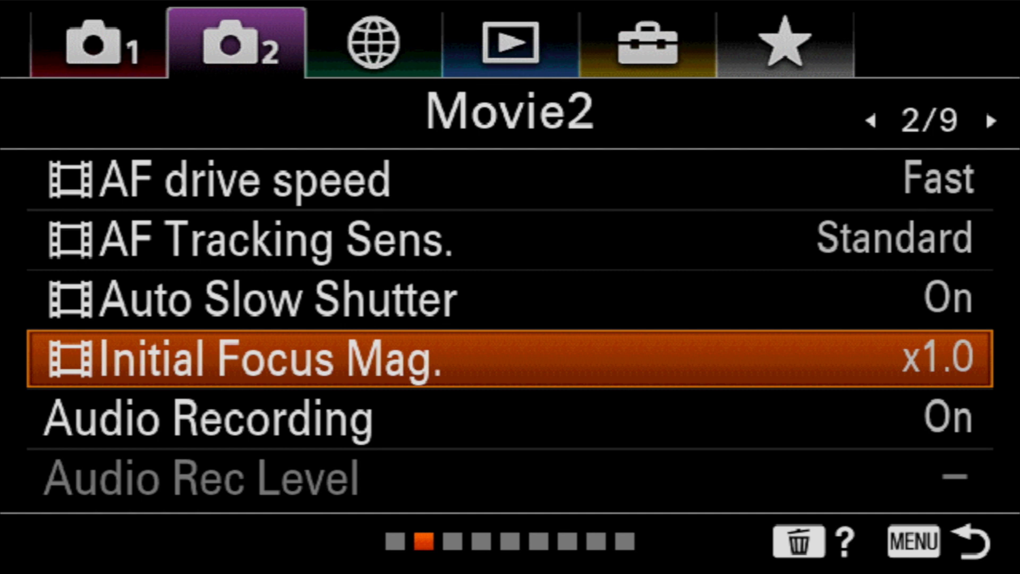
pyautogui.click(259, 361)
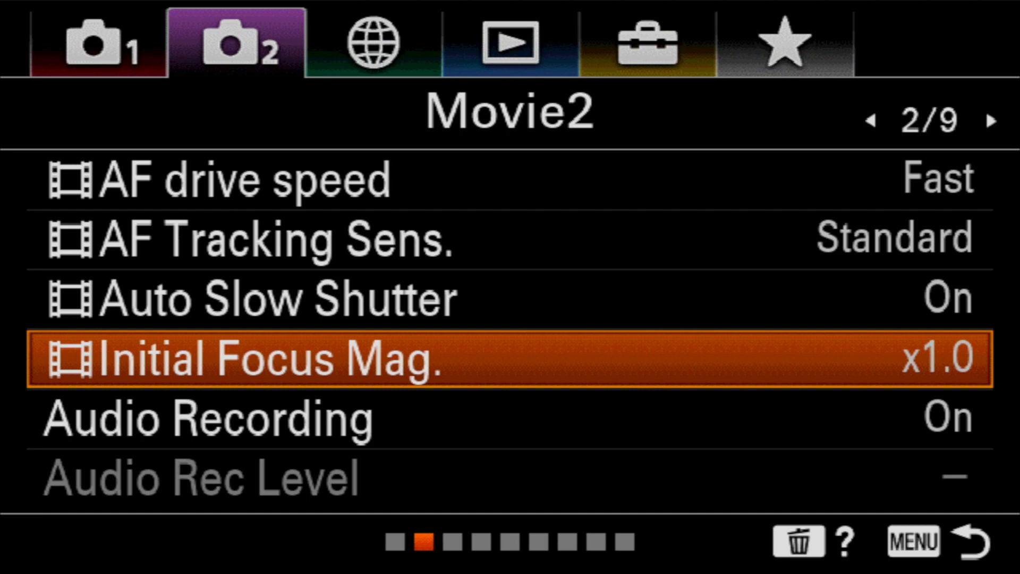
pyautogui.click(202, 424)
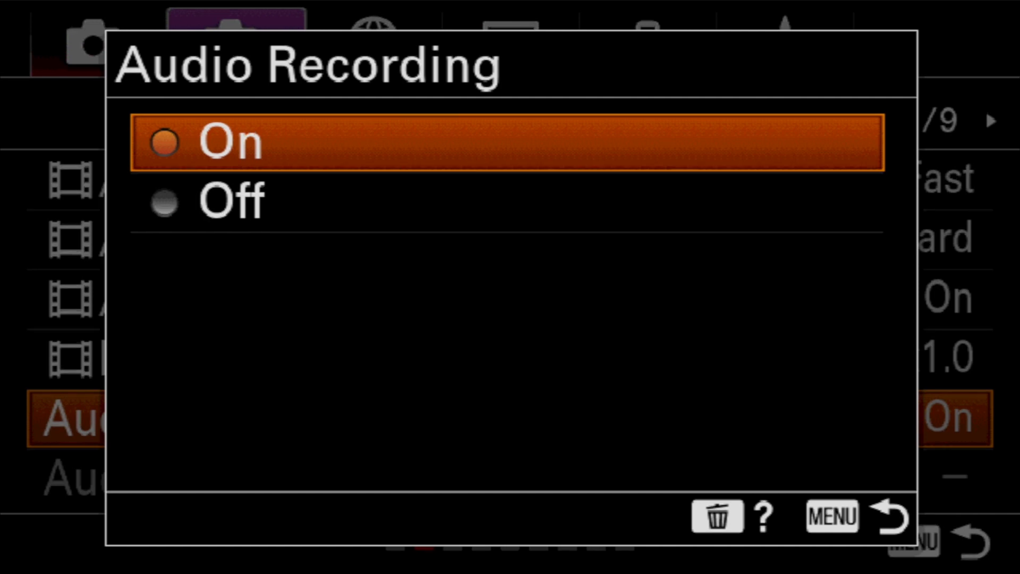
# Leave Audio Recording, review Audio Rec Level in Movie mode and move to Movie3.
pyautogui.click(225, 143)
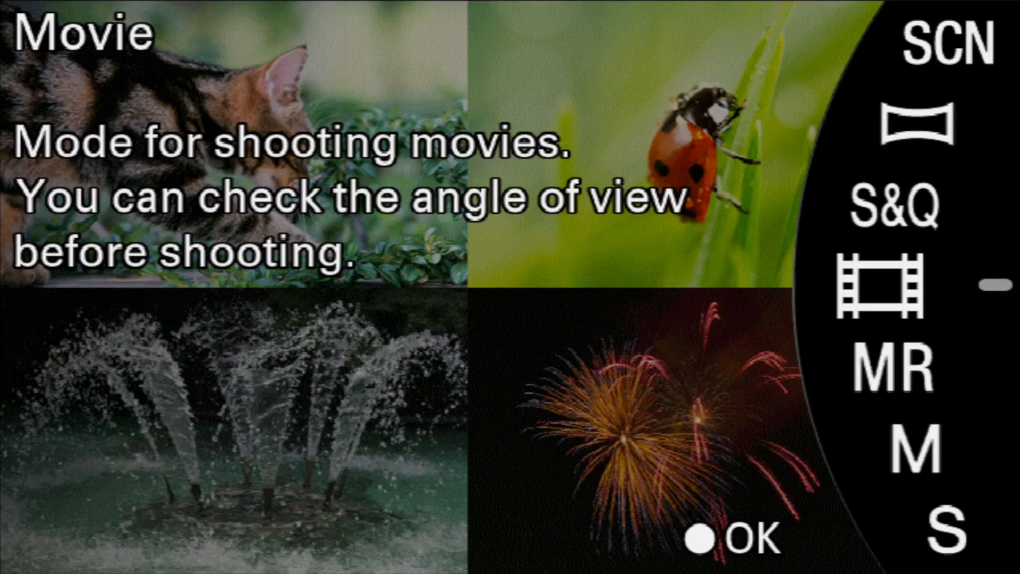
pyautogui.click(701, 540)
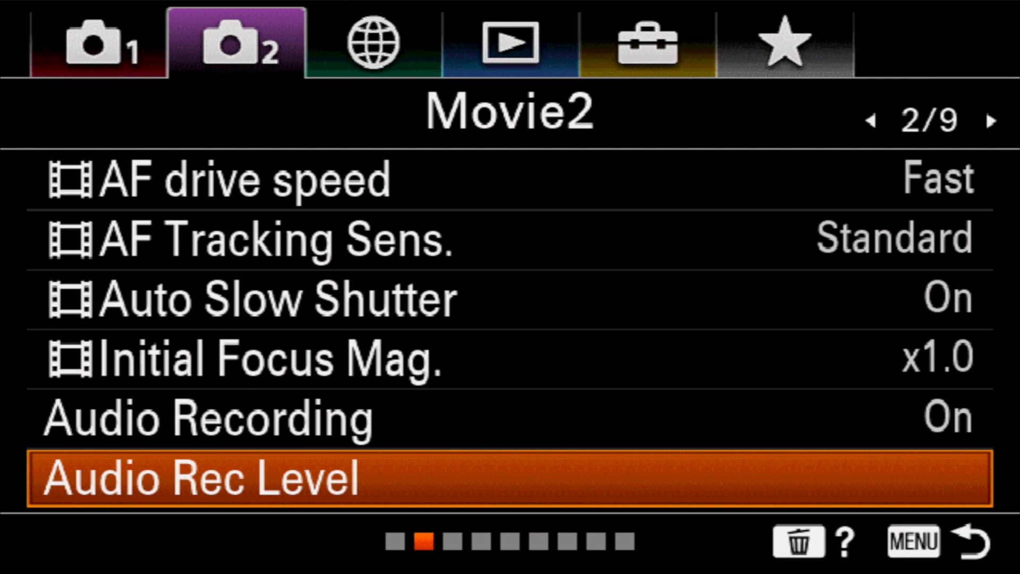
pyautogui.click(189, 481)
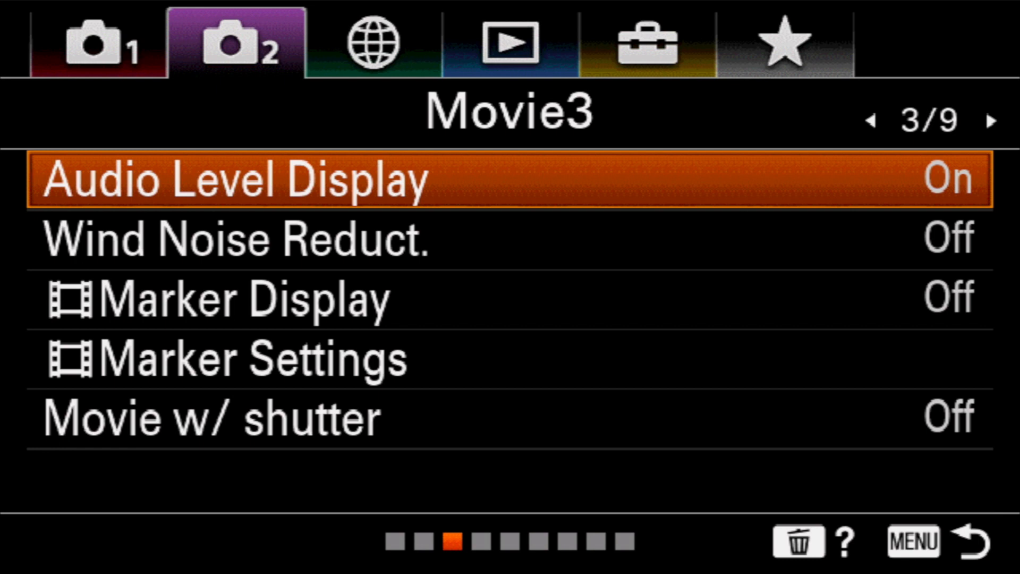
pyautogui.press('Down')
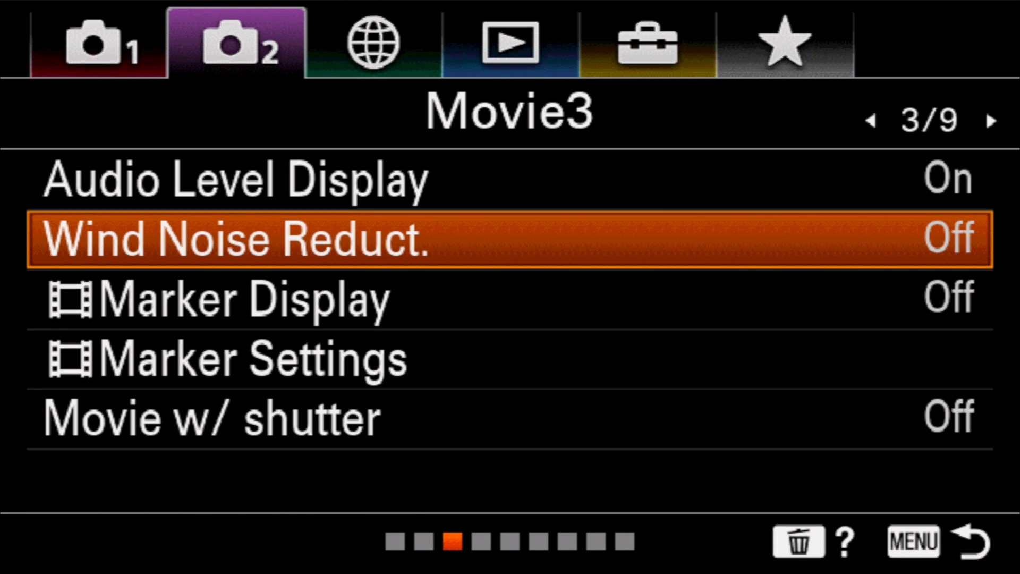
pyautogui.click(227, 240)
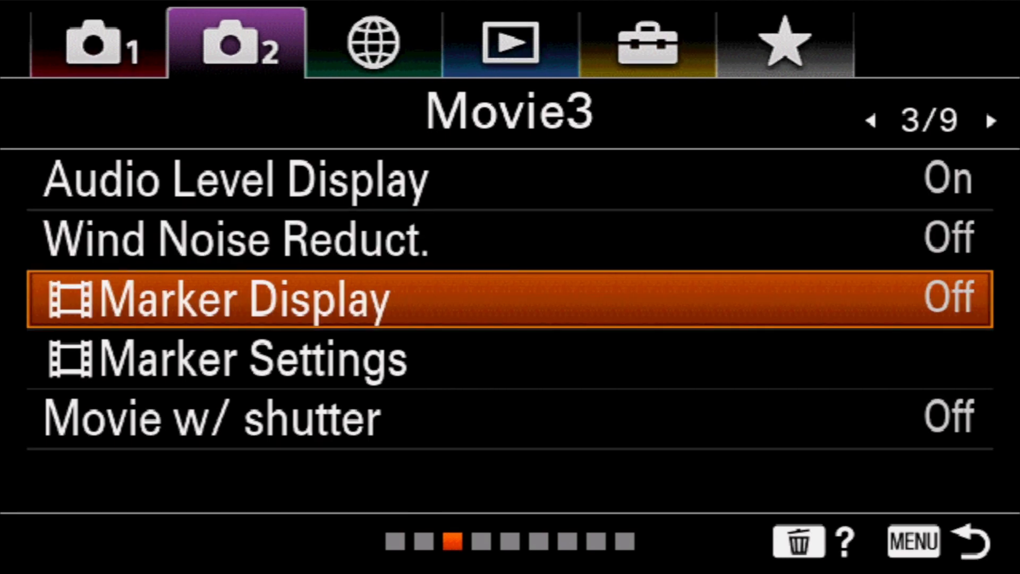
# Check Marker Display stays Off, then enter the Marker Settings page.
pyautogui.click(240, 299)
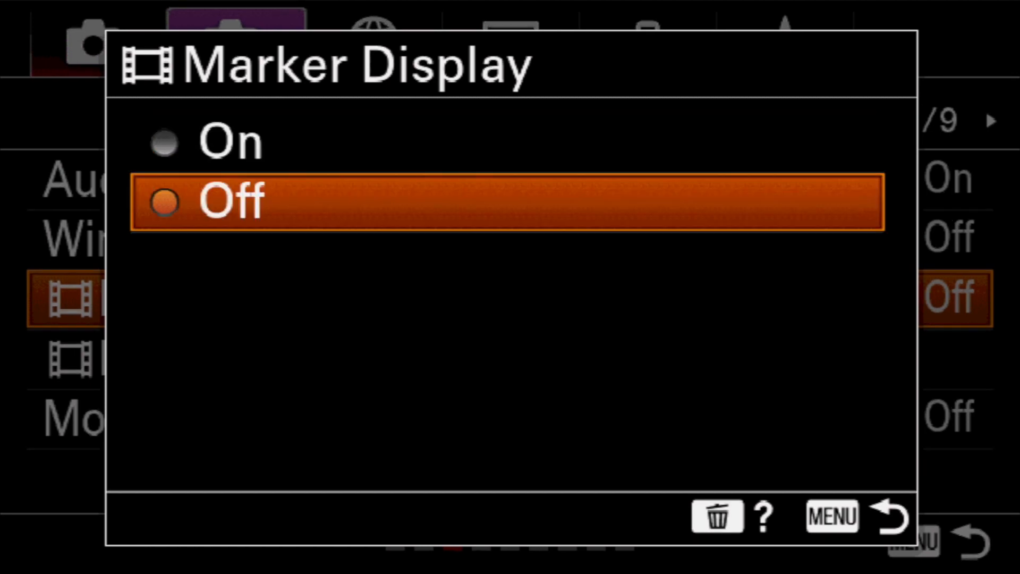
pyautogui.click(228, 202)
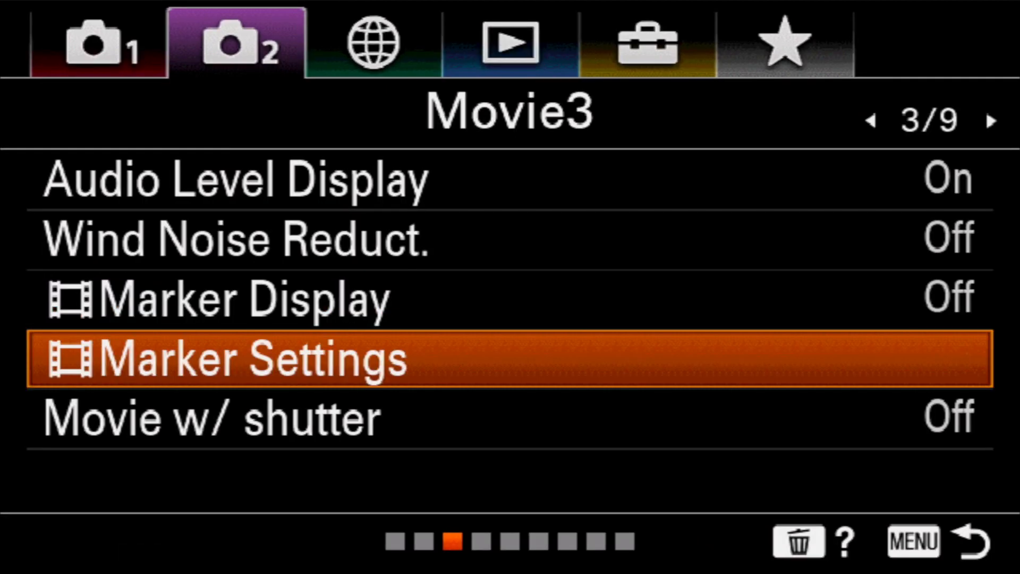
pyautogui.click(221, 367)
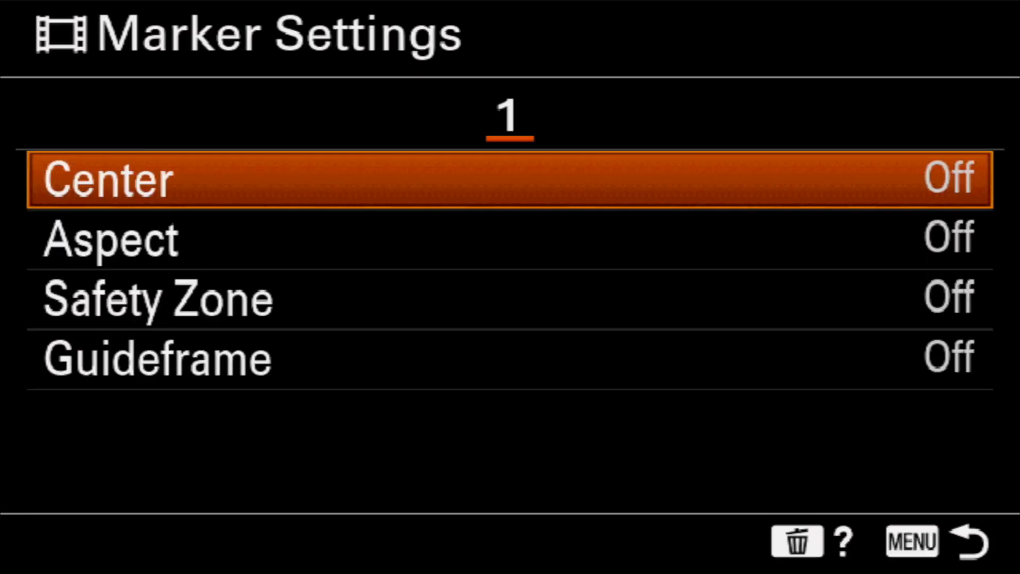
# Step through the Center and Aspect marker options, leaving all markers Off.
pyautogui.click(106, 242)
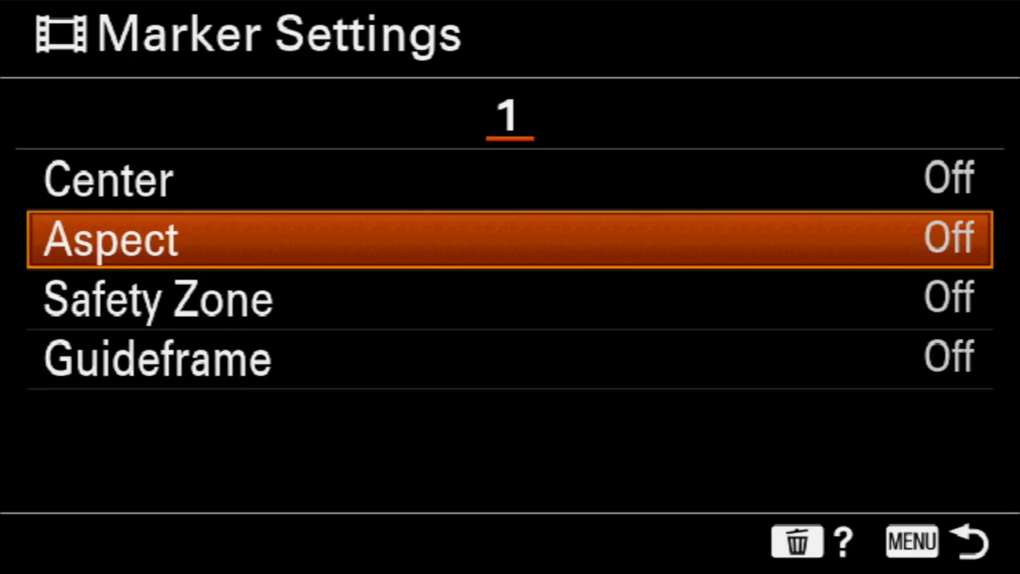
pyautogui.click(149, 300)
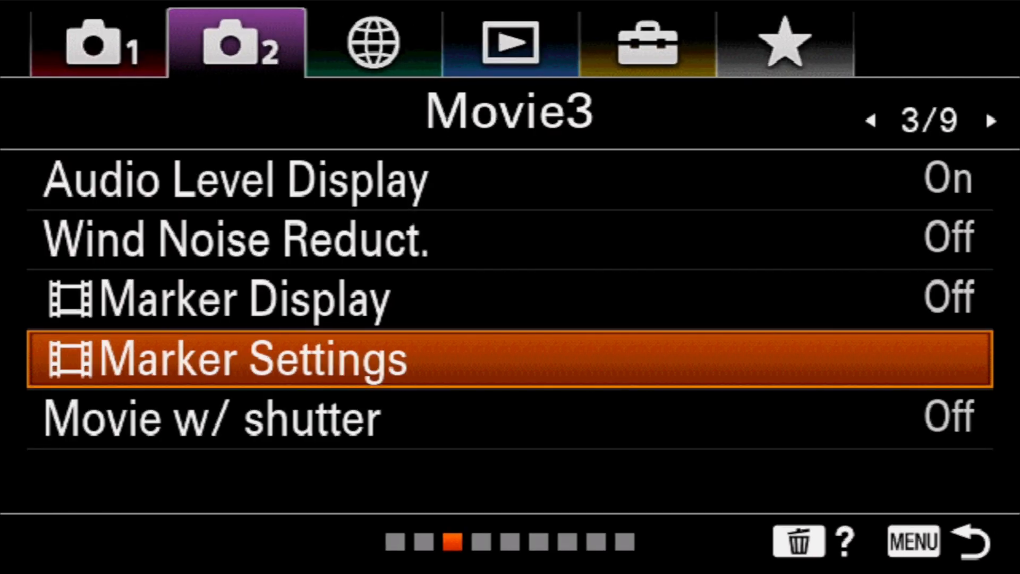
# Show the Movie w/ shutter On/Off choices, Off currently chosen.
pyautogui.press('Down')
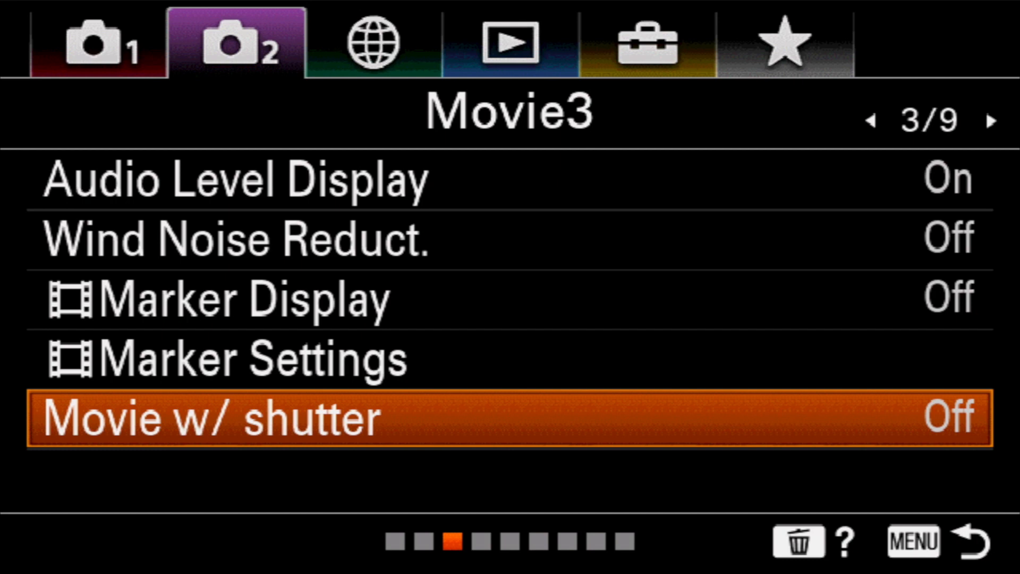
pyautogui.click(198, 421)
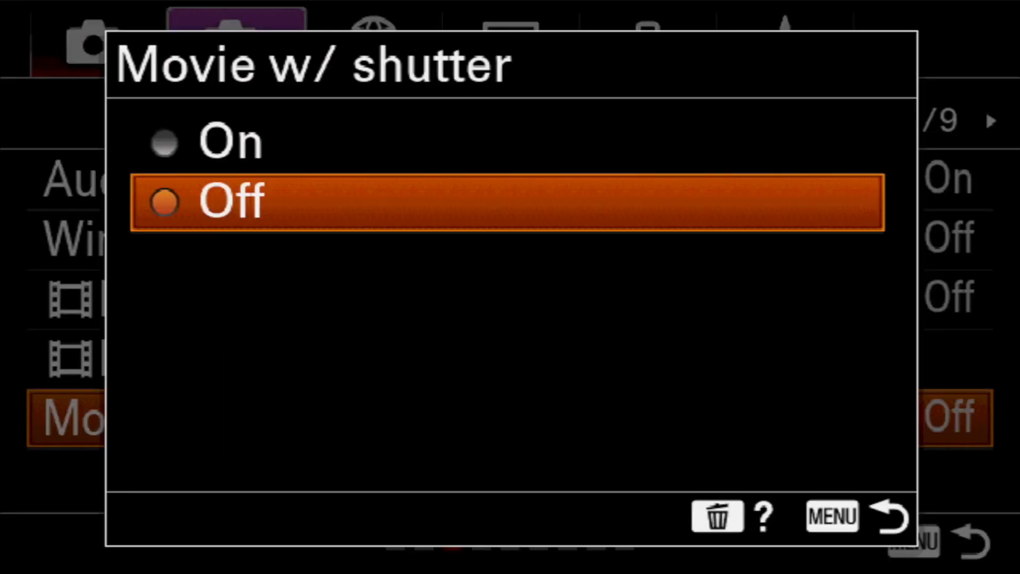